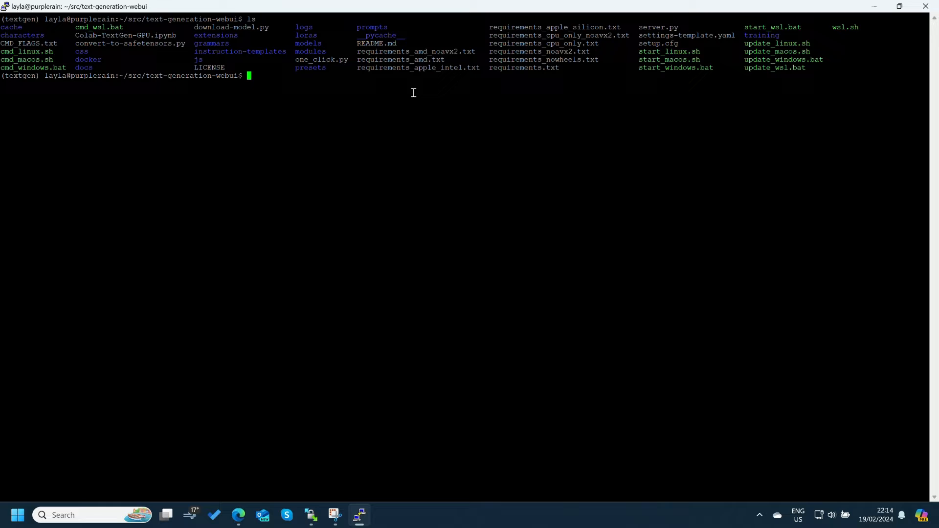
Start the server with 'python server.py --listen' so other devices can connect
{"action": "type", "text": "python server.py --"}
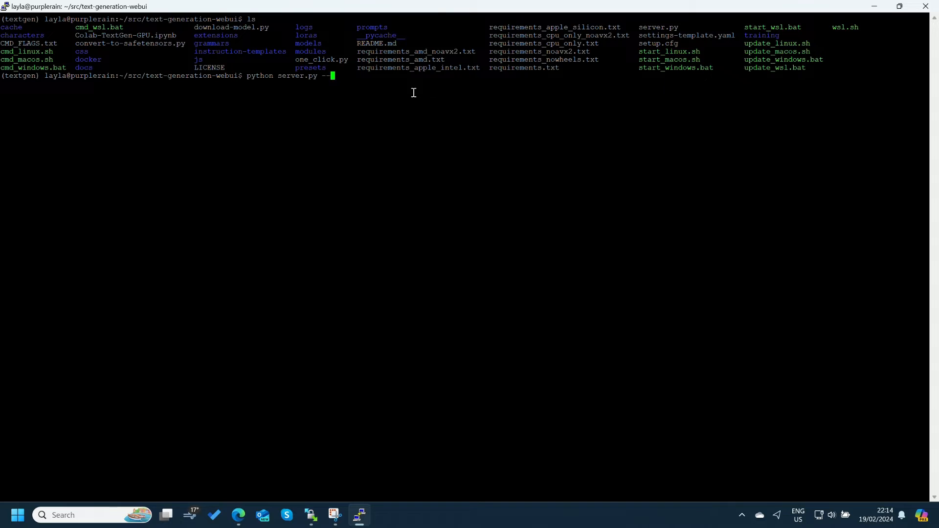
{"action": "type", "text": "listen"}
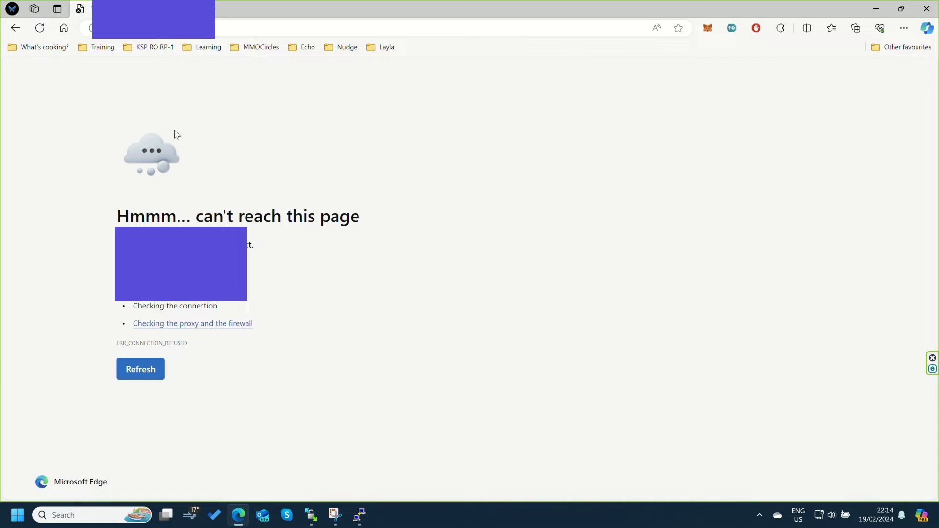
Retry the unreachable page until the text-generation-webui chat interface loads
{"action": "left_click", "coordinate": [140, 369]}
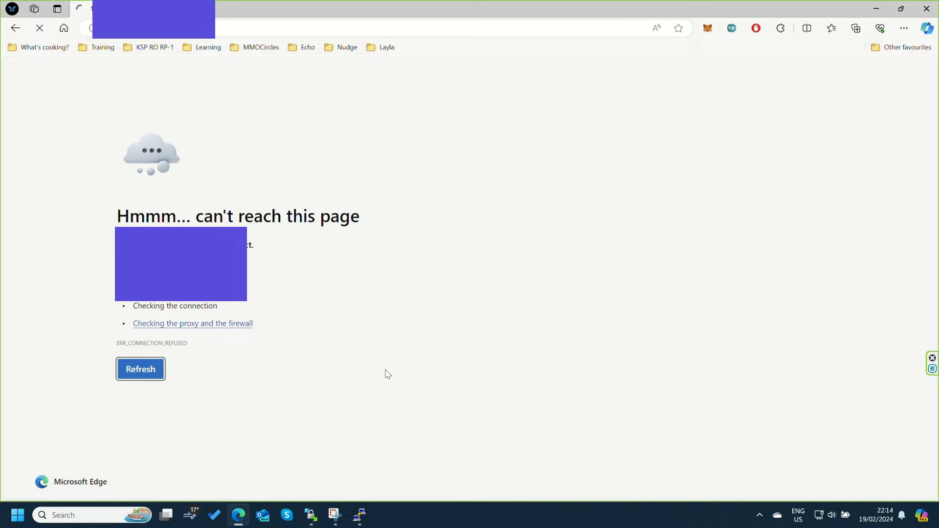
{"action": "mouse_move", "coordinate": [382, 365]}
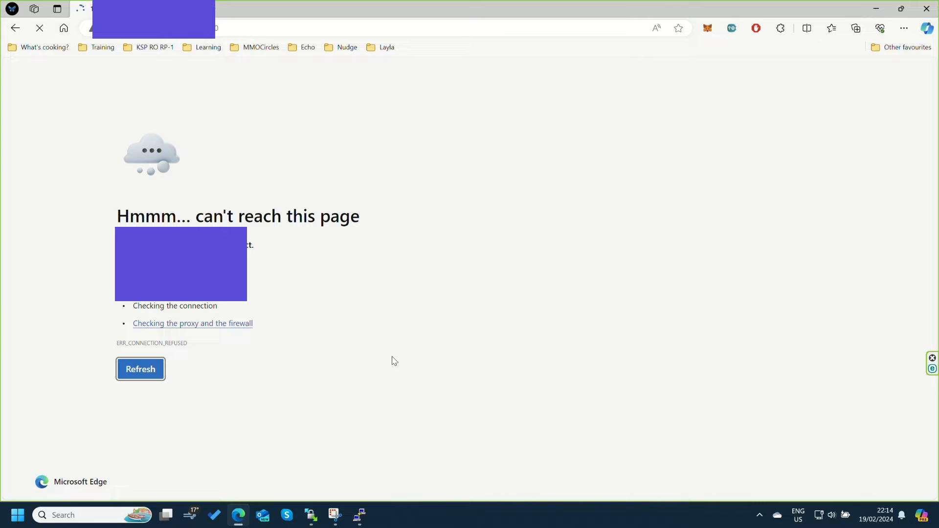
{"action": "left_click", "coordinate": [141, 369]}
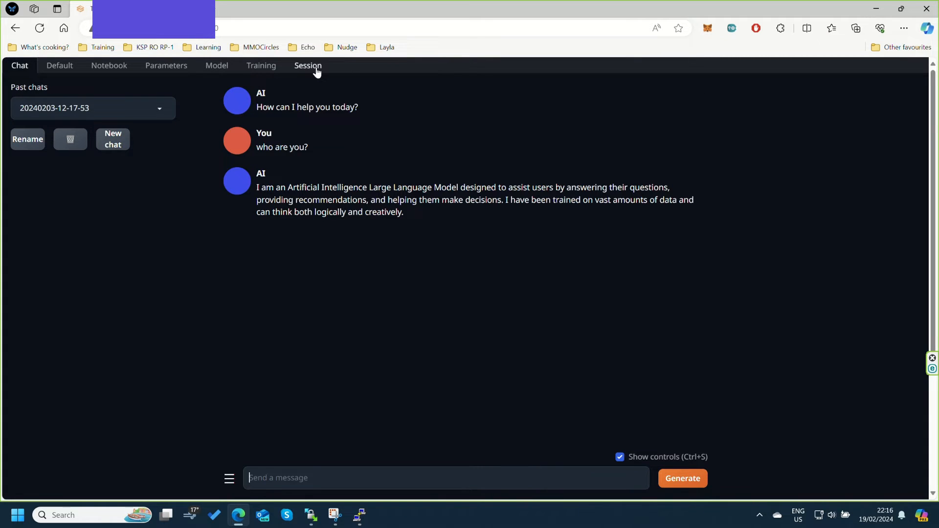
Enable the openai extension under Session and apply flags/extensions with a restart
{"action": "left_click", "coordinate": [307, 65]}
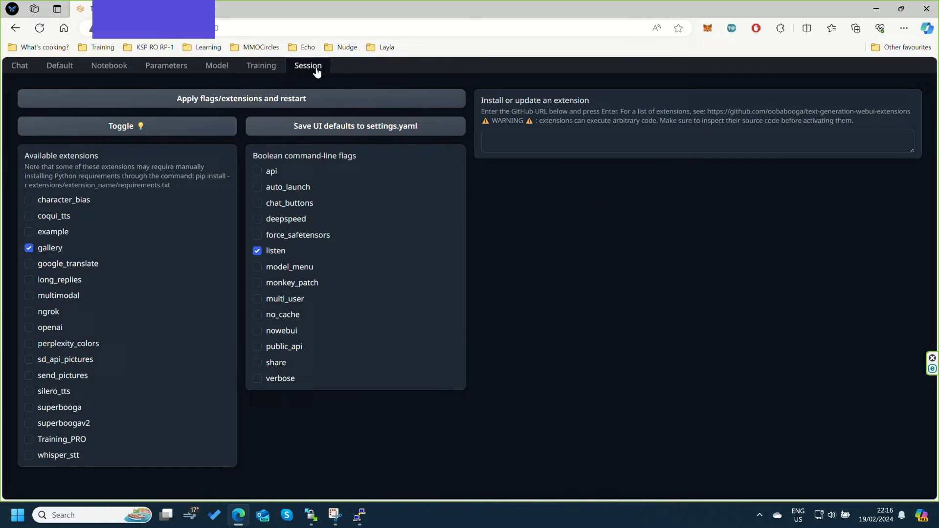
{"action": "mouse_move", "coordinate": [63, 304]}
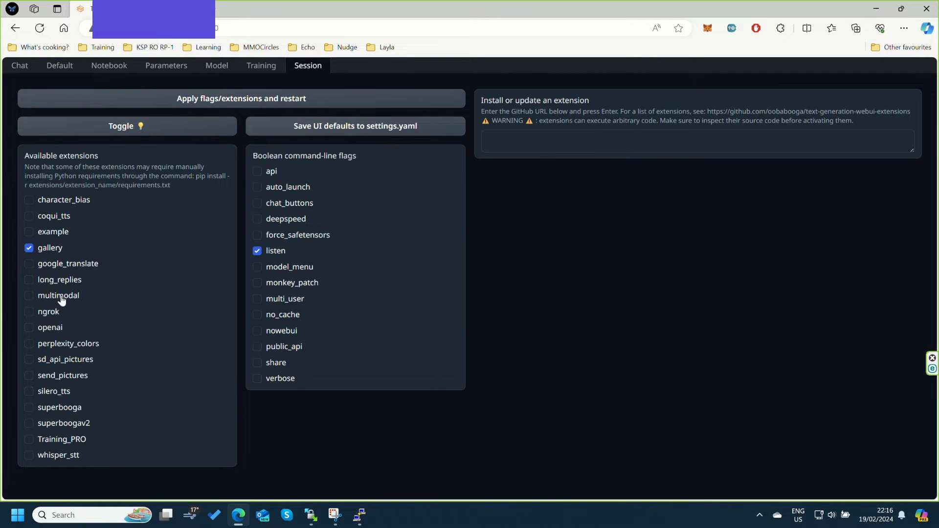
{"action": "left_click", "coordinate": [28, 327]}
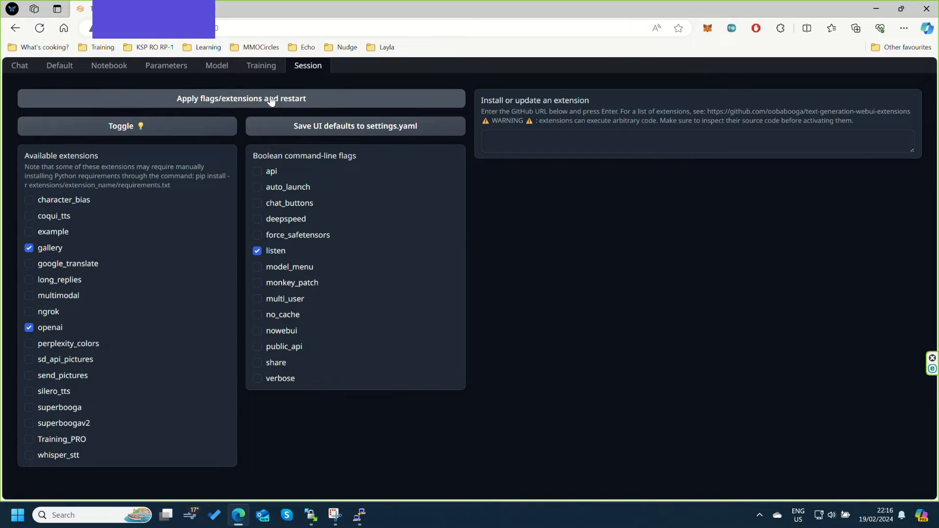
{"action": "left_click", "coordinate": [241, 98]}
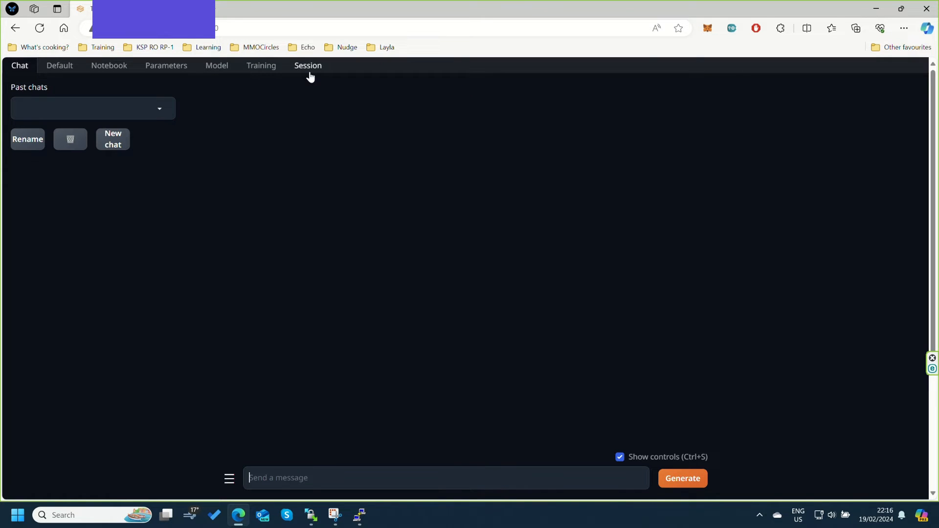
{"action": "left_click", "coordinate": [307, 66]}
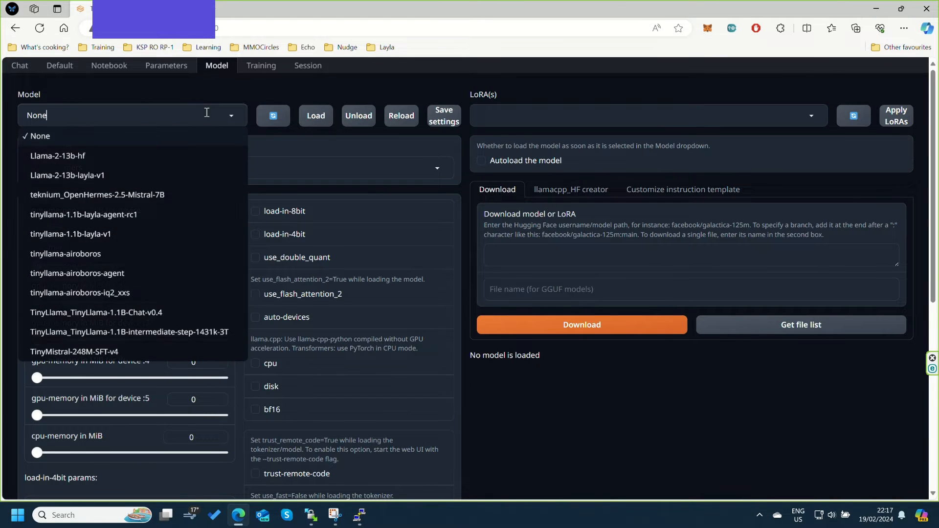
{"action": "mouse_move", "coordinate": [131, 201]}
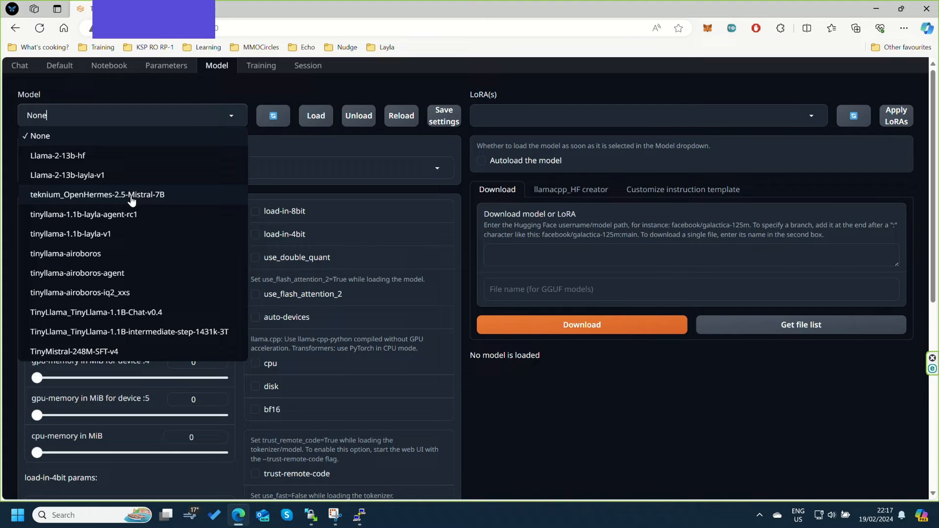
Load the teknium_OpenHermes-2.5-Mistral-7B model with GPU memory limits raised to maximum
{"action": "left_click", "coordinate": [104, 194]}
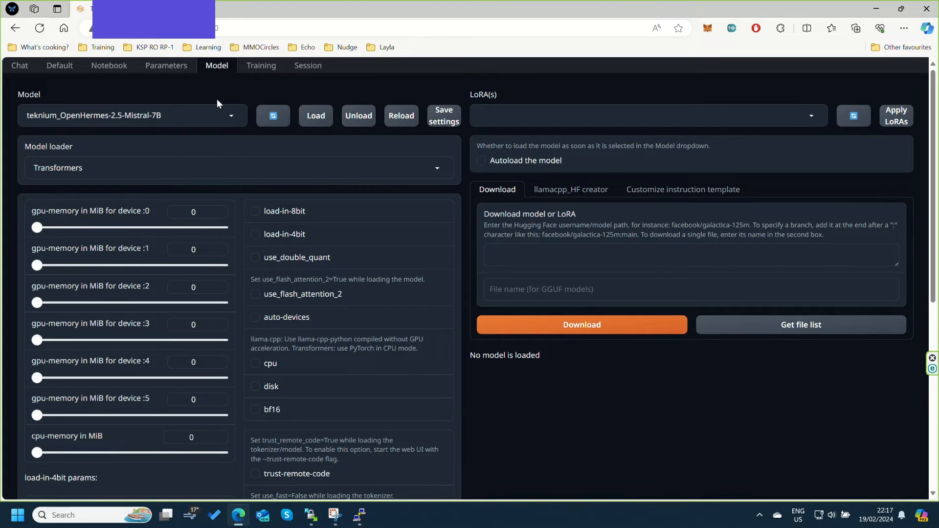
{"action": "left_click_drag", "start_coordinate": [36, 227], "coordinate": [223, 227]}
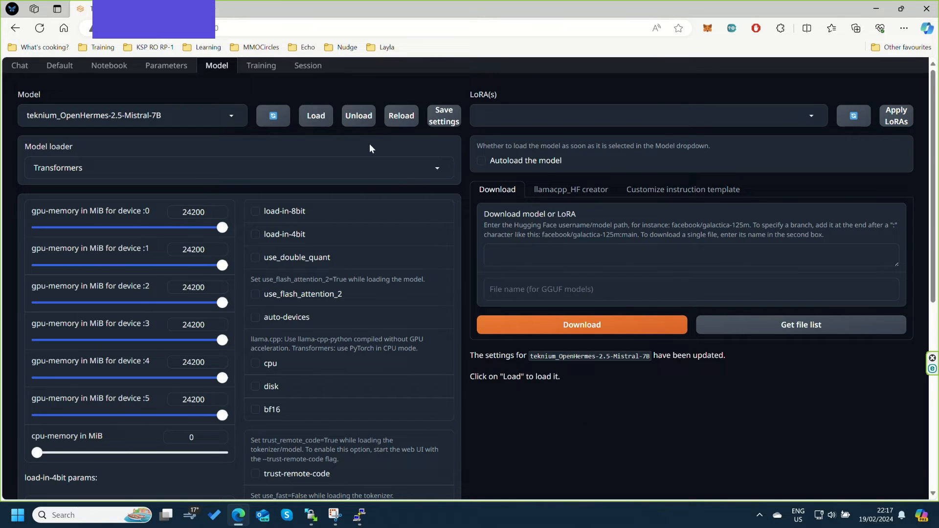
{"action": "mouse_move", "coordinate": [605, 389]}
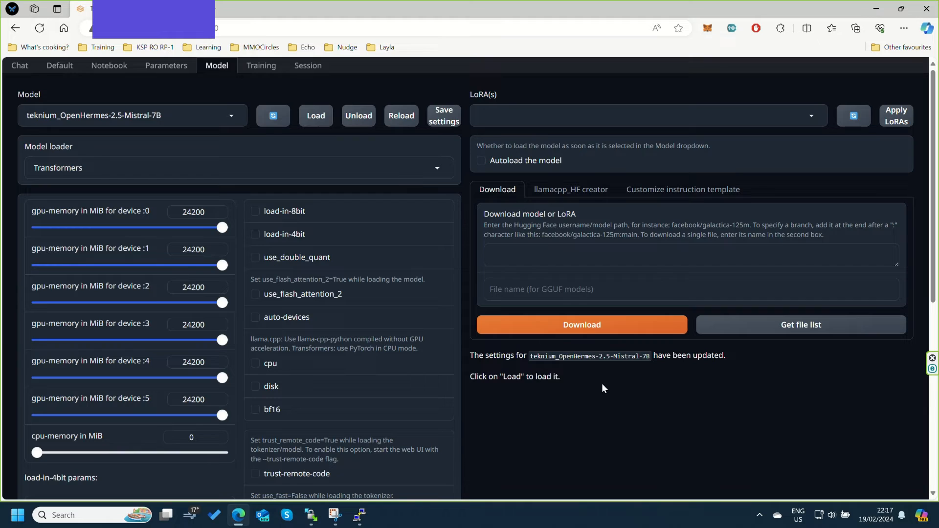
{"action": "left_click", "coordinate": [315, 116]}
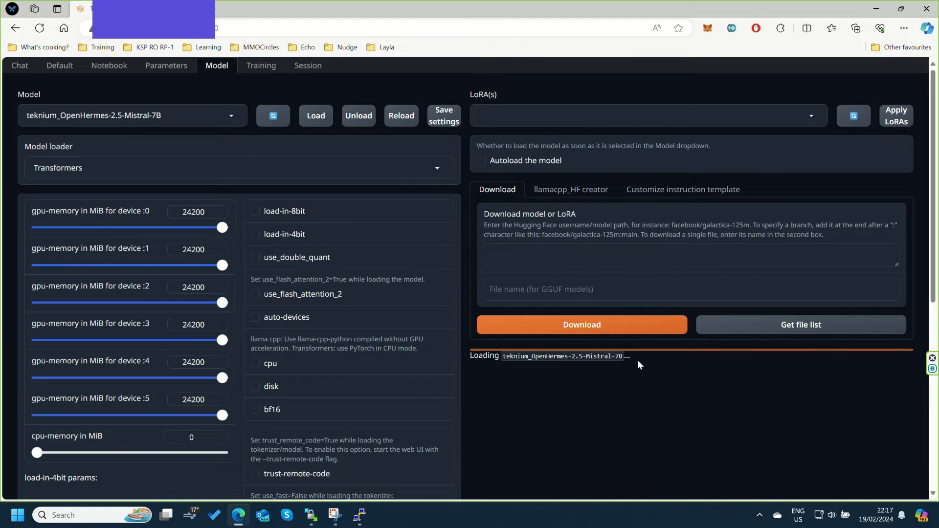
{"action": "mouse_move", "coordinate": [638, 428]}
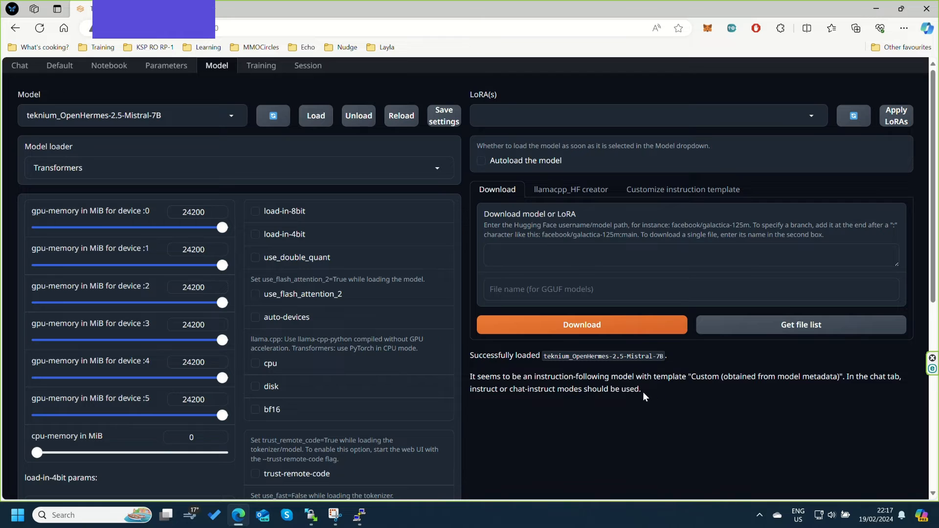
{"action": "mouse_move", "coordinate": [144, 68]}
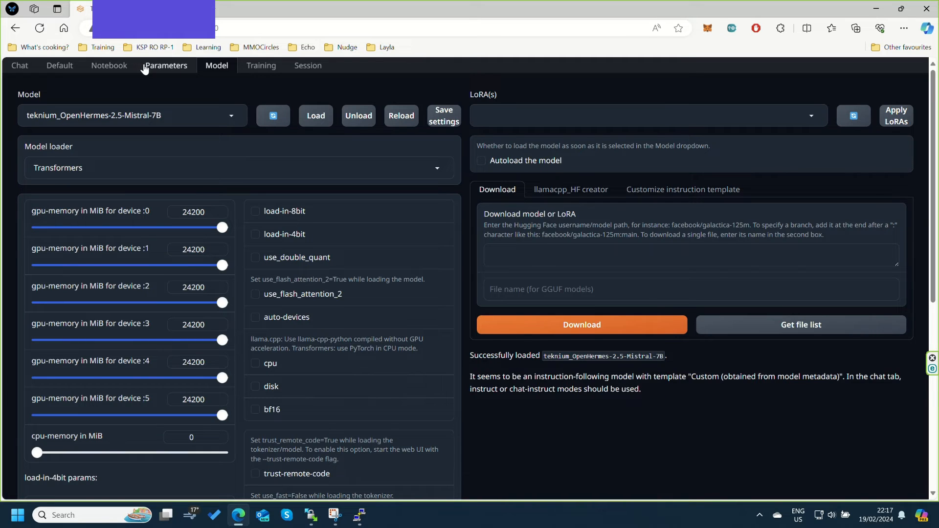
View the Generation parameters such as max_new_tokens, temperature and sampler priority
{"action": "left_click", "coordinate": [165, 65]}
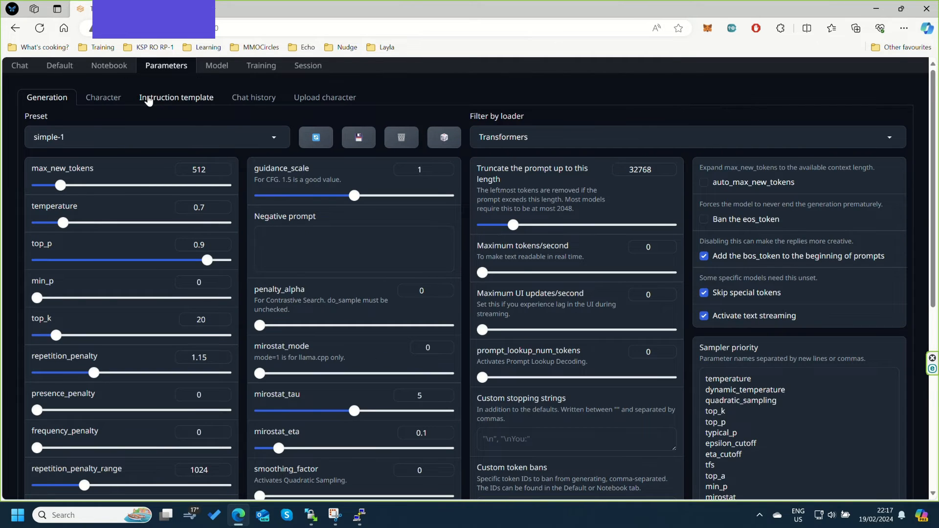
{"action": "left_click", "coordinate": [176, 97]}
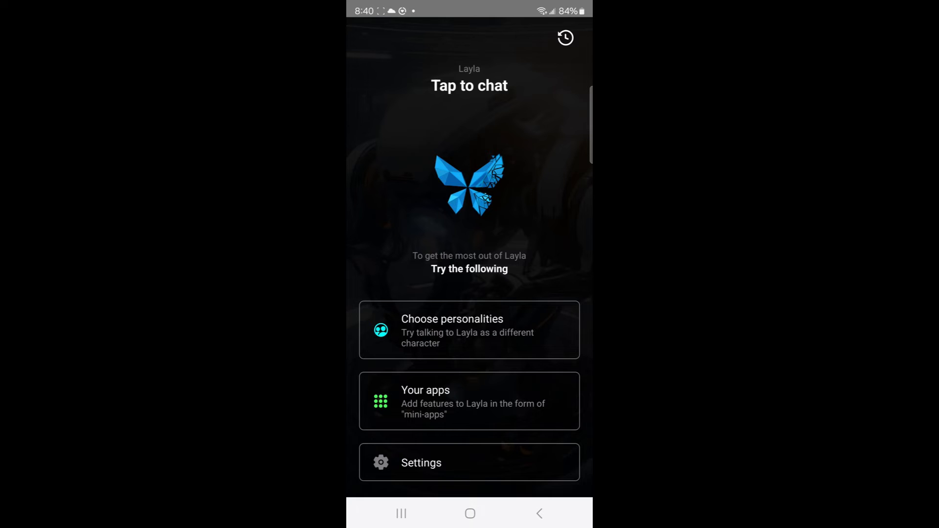
Add the OpenAI API app from the Engine category to Layla's installed apps
{"action": "left_click", "coordinate": [470, 399]}
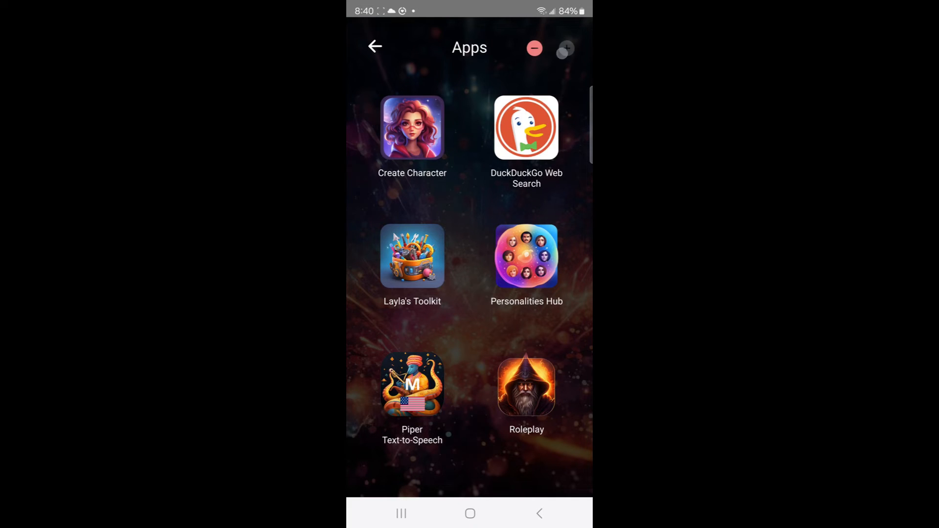
{"action": "left_click", "coordinate": [565, 48]}
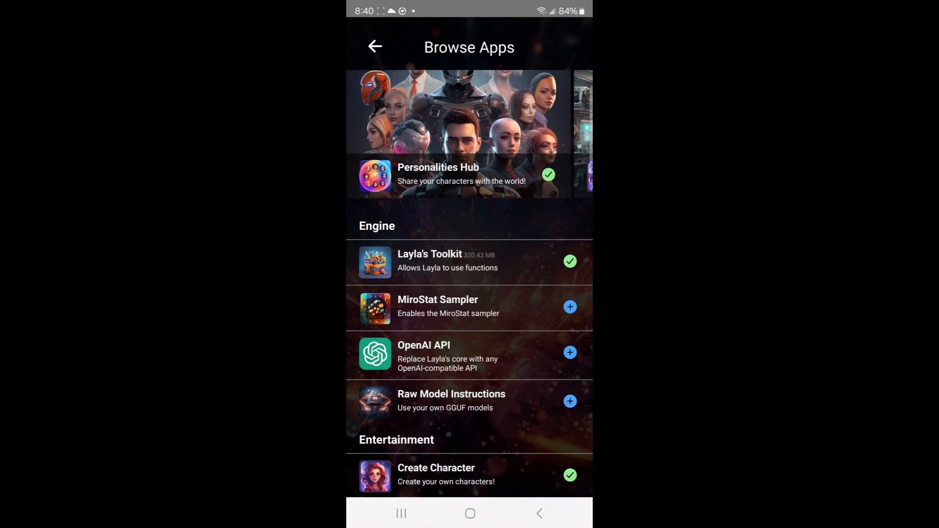
{"action": "scroll", "scroll_direction": "down", "scroll_amount": 3}
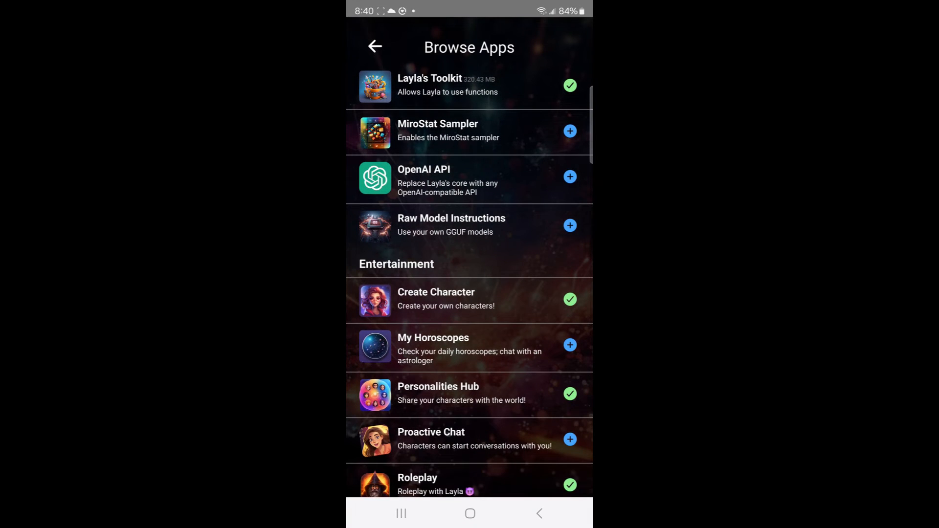
{"action": "left_click", "coordinate": [448, 180]}
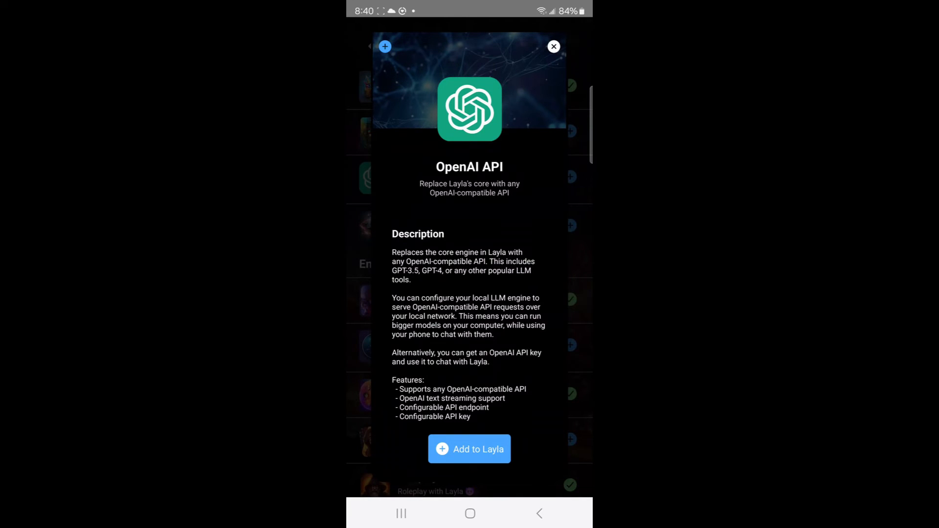
{"action": "left_click", "coordinate": [469, 448]}
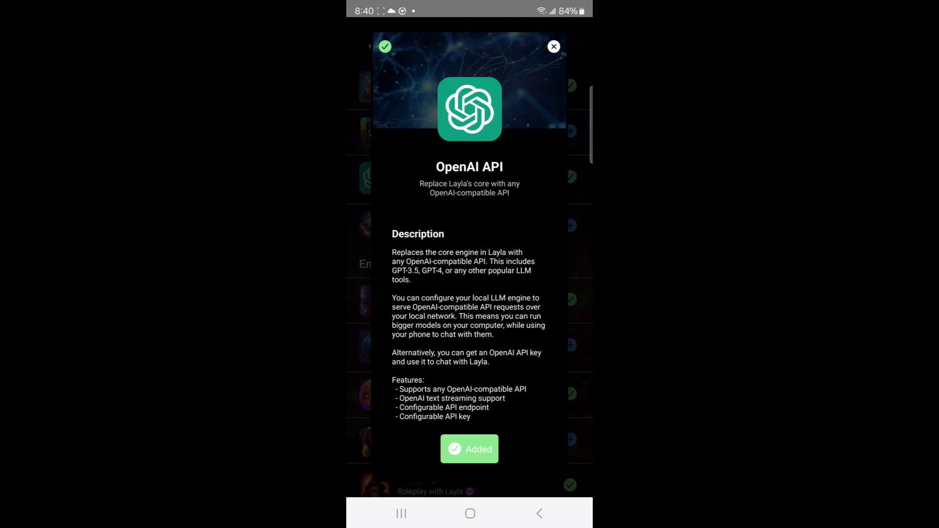
{"action": "left_click", "coordinate": [554, 46]}
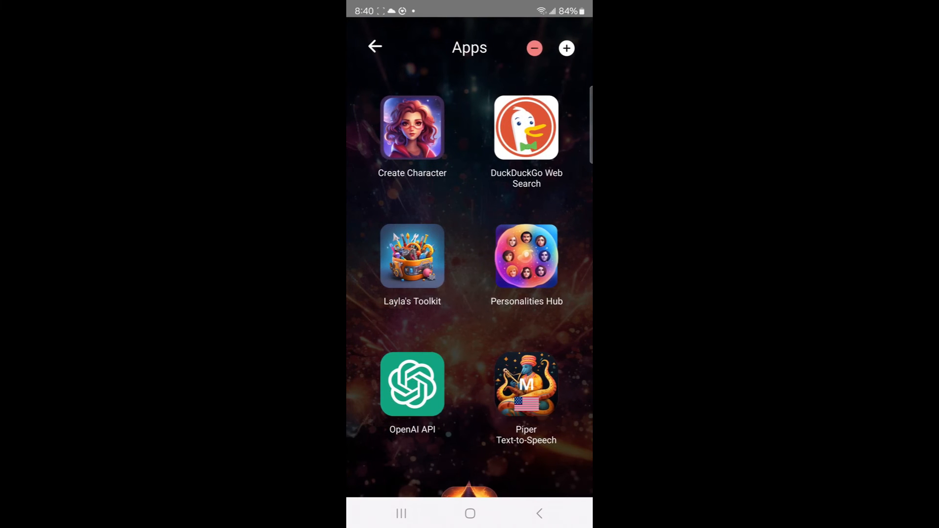
Set the OpenAI API endpoint to the local server's :5000/v1/chat/completions URL, with no API key or model
{"action": "scroll", "scroll_direction": "down", "scroll_amount": 3}
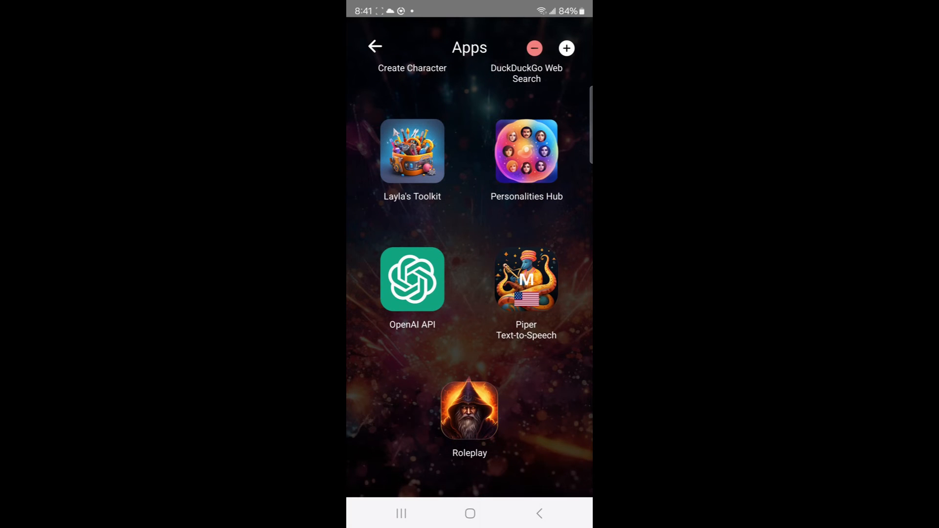
{"action": "left_click", "coordinate": [412, 279]}
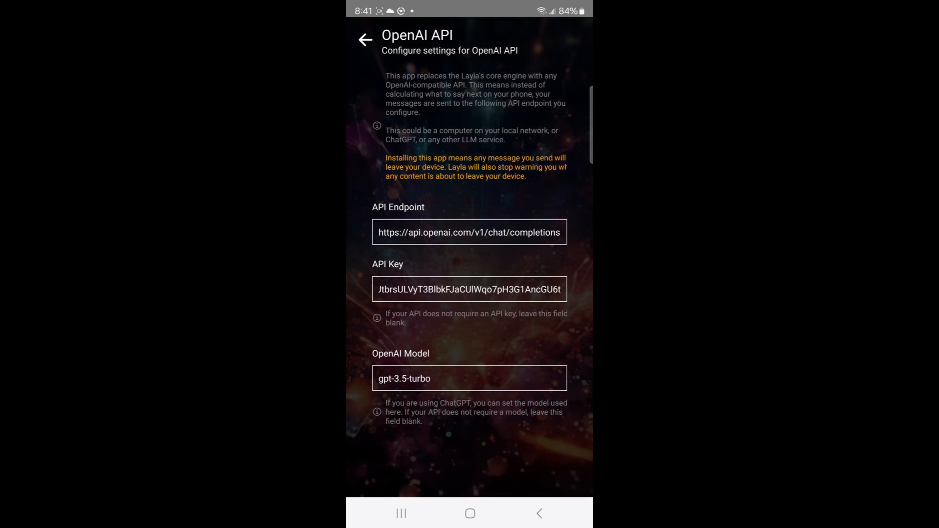
{"action": "double_click", "coordinate": [420, 233]}
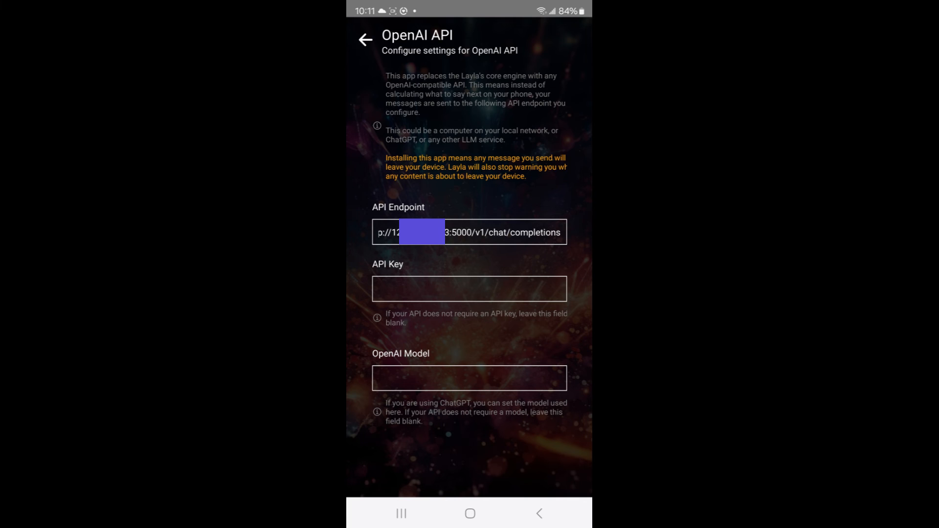
{"action": "left_click", "coordinate": [365, 39]}
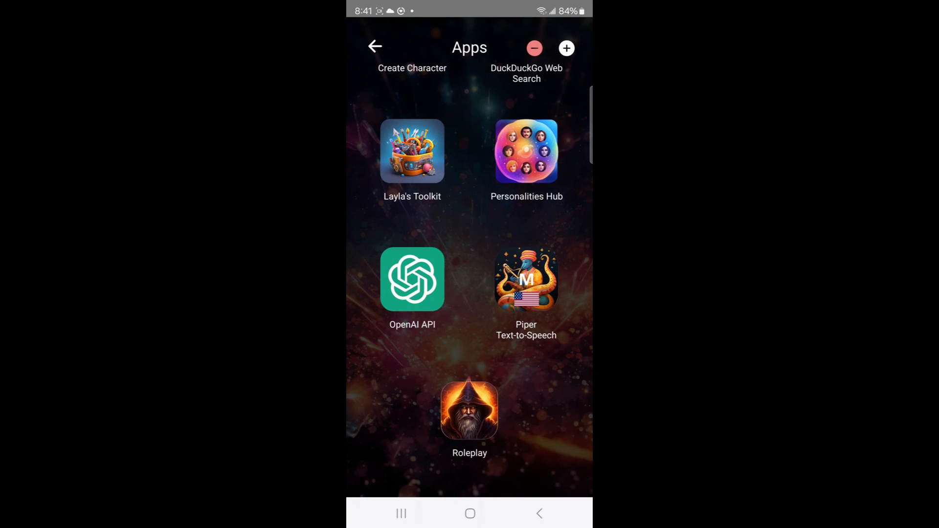
Ask Layla "Who are you?" in a chat, then return to the home screen
{"action": "left_click", "coordinate": [373, 47]}
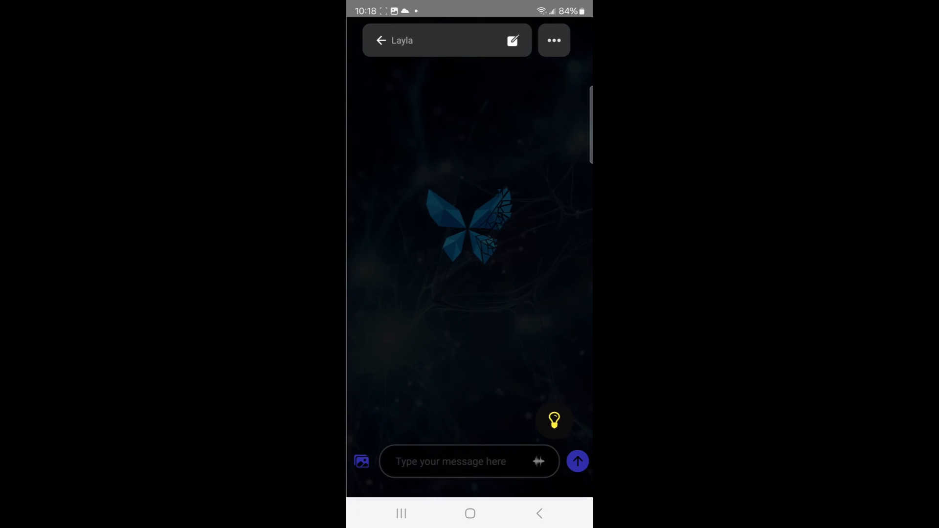
{"action": "type", "text": "Who are you?"}
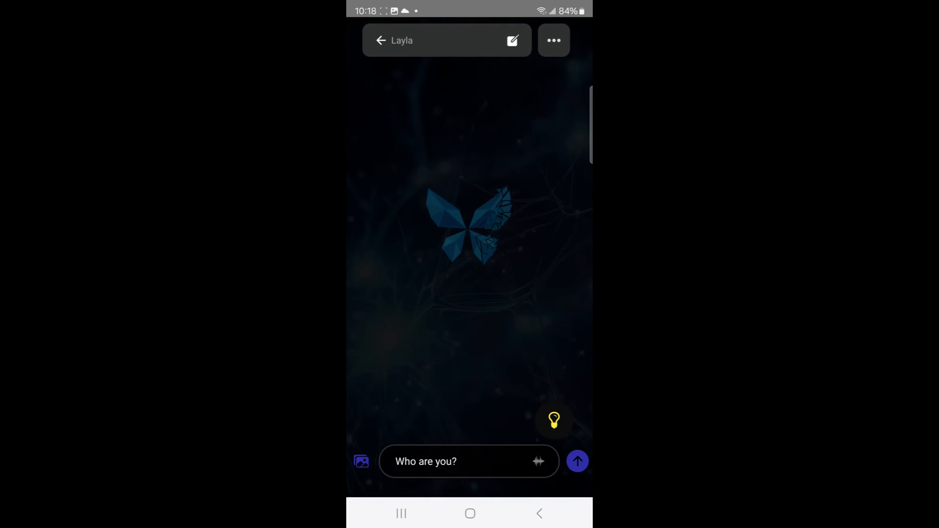
{"action": "left_click", "coordinate": [577, 462]}
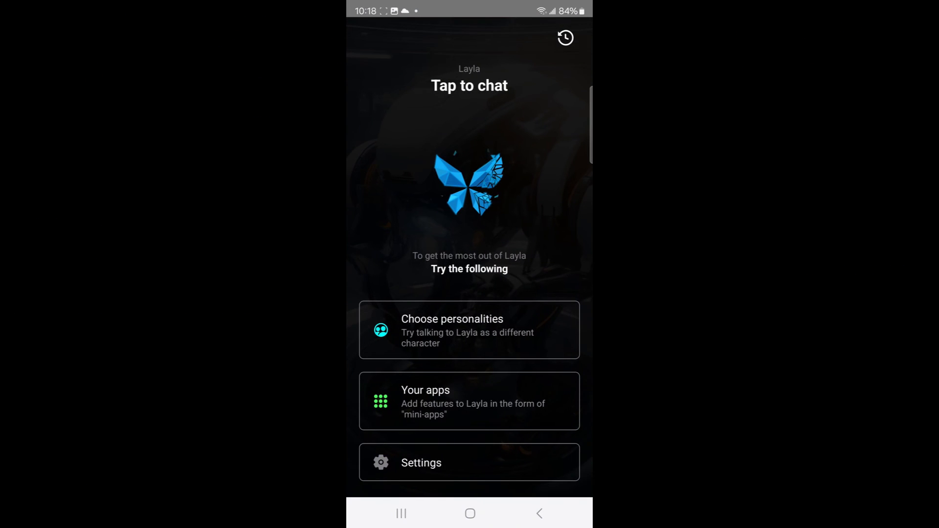
Pick KIP from the Choose personalities carousel to open its chat
{"action": "left_click", "coordinate": [470, 330]}
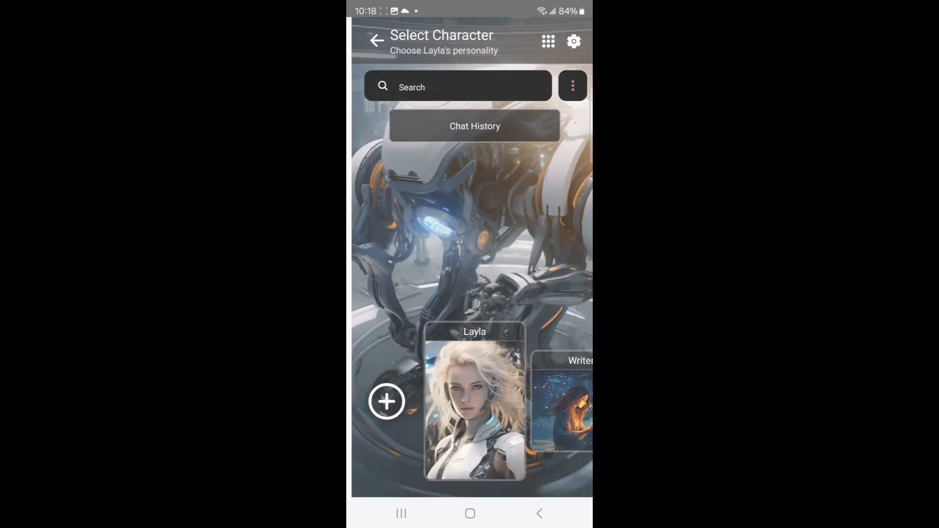
{"action": "scroll", "scroll_direction": "left", "scroll_amount": 3}
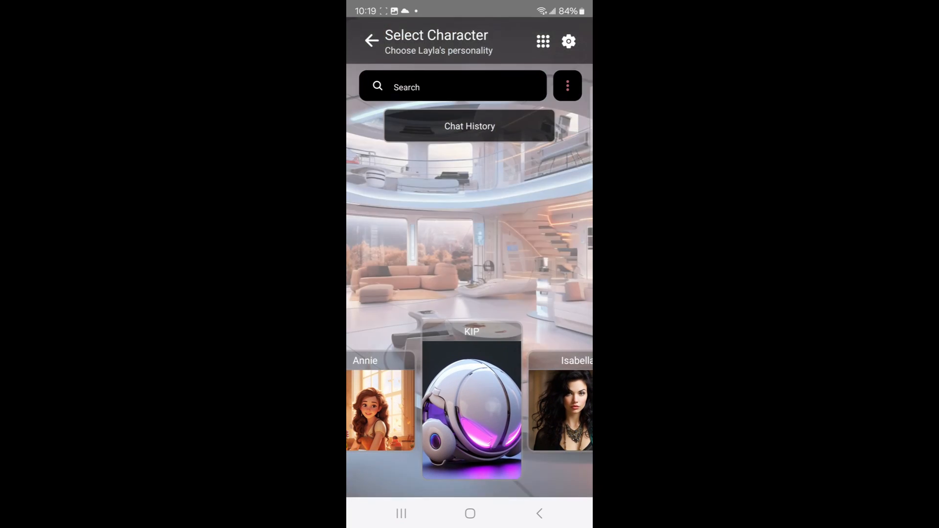
{"action": "left_click", "coordinate": [470, 410]}
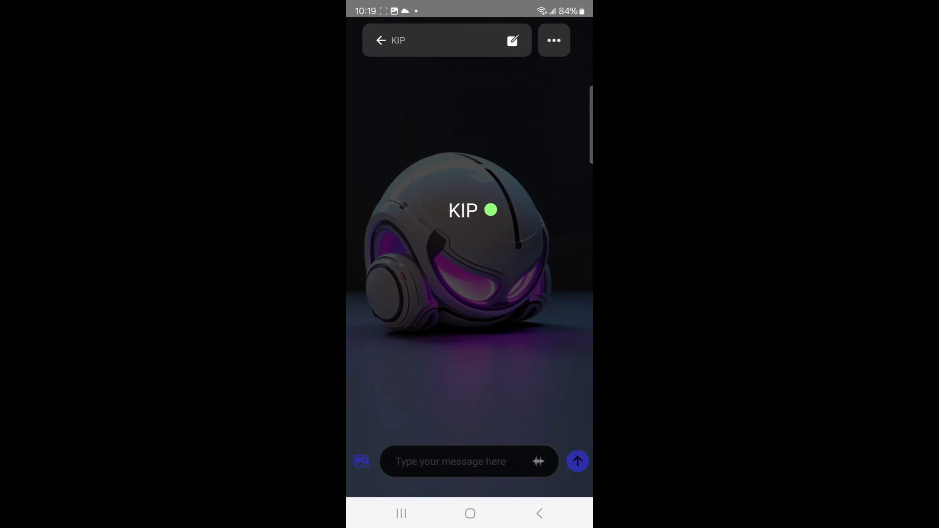